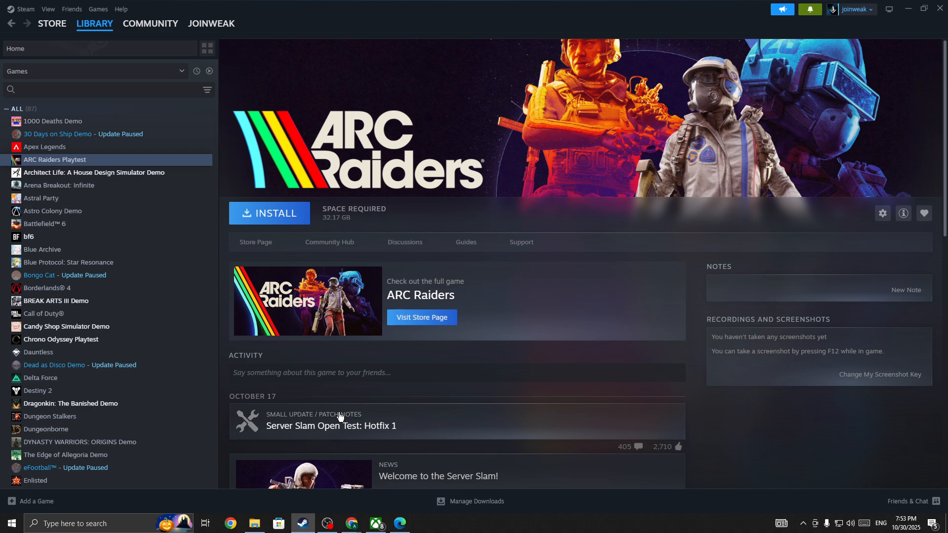
pyautogui.moveTo(329, 244)
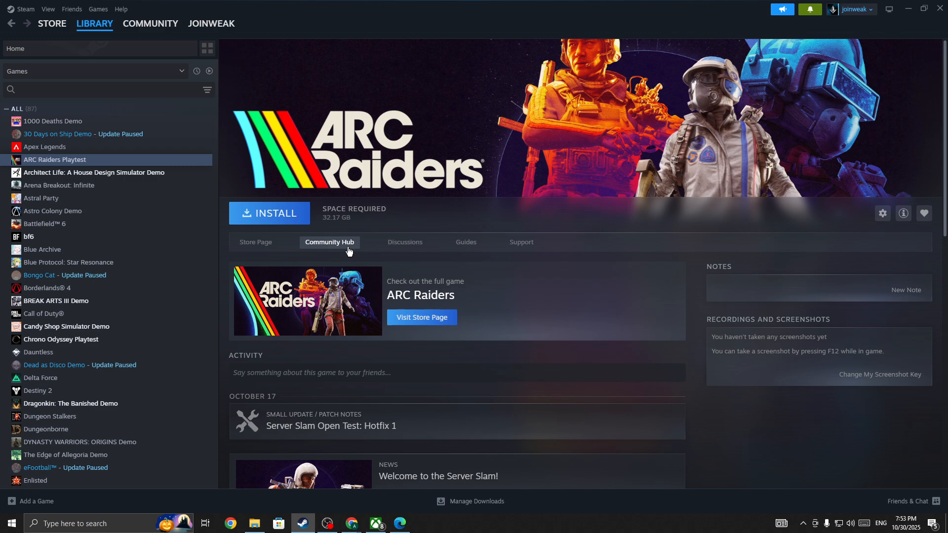
# From the ARC Raiders Playtest library page, bring up the ARC Raiders store page
pyautogui.scroll(-3)
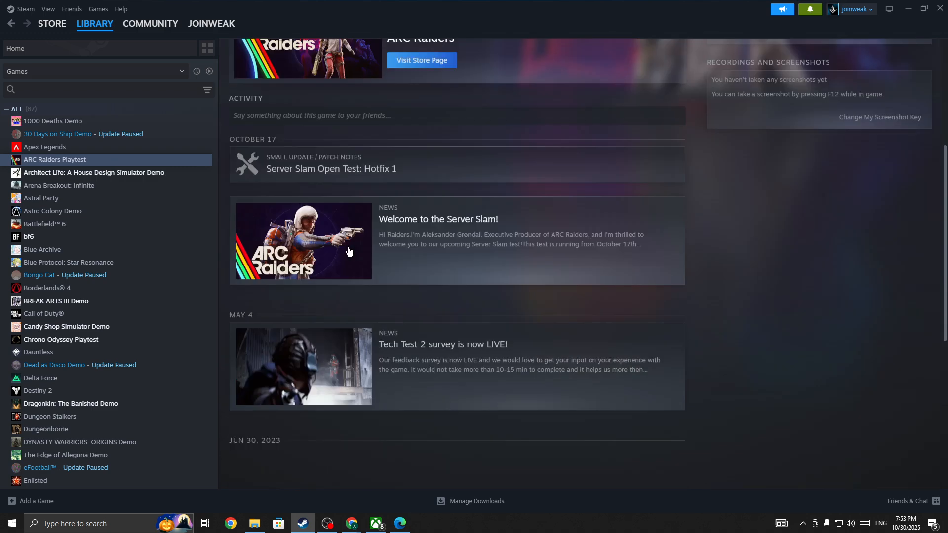
pyautogui.scroll(-3)
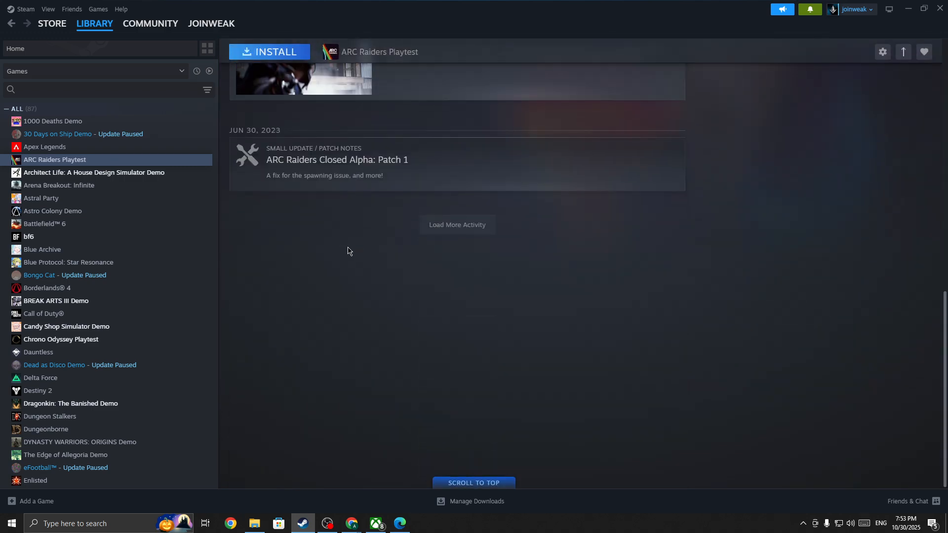
pyautogui.scroll(3)
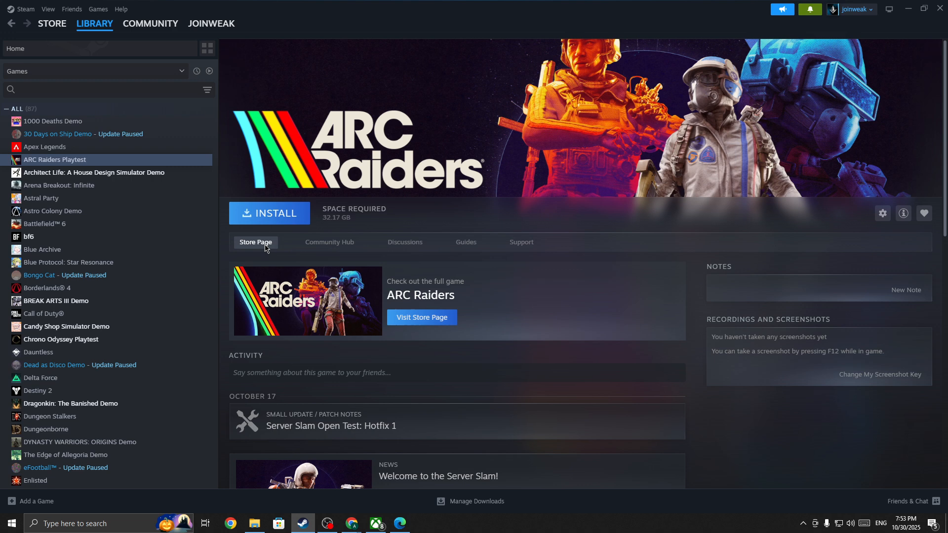
pyautogui.click(422, 317)
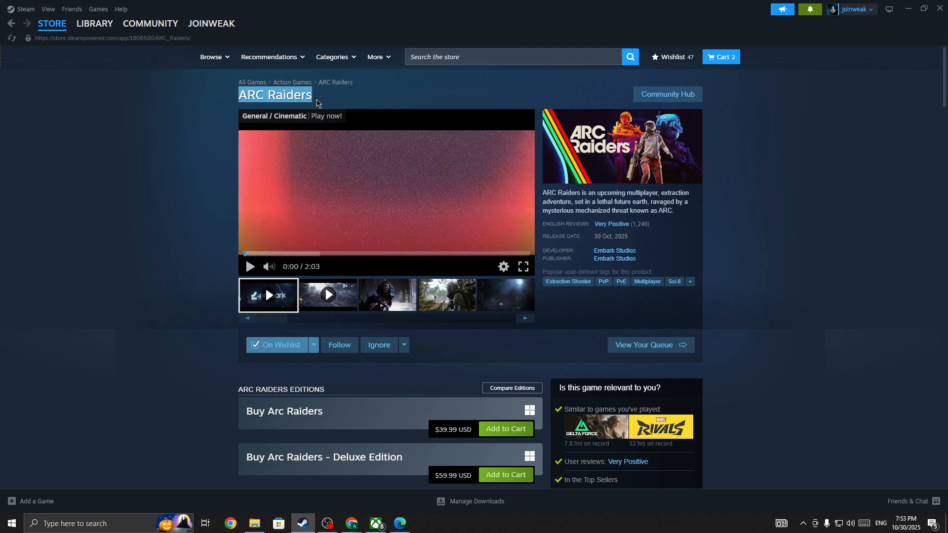
pyautogui.moveTo(768, 276)
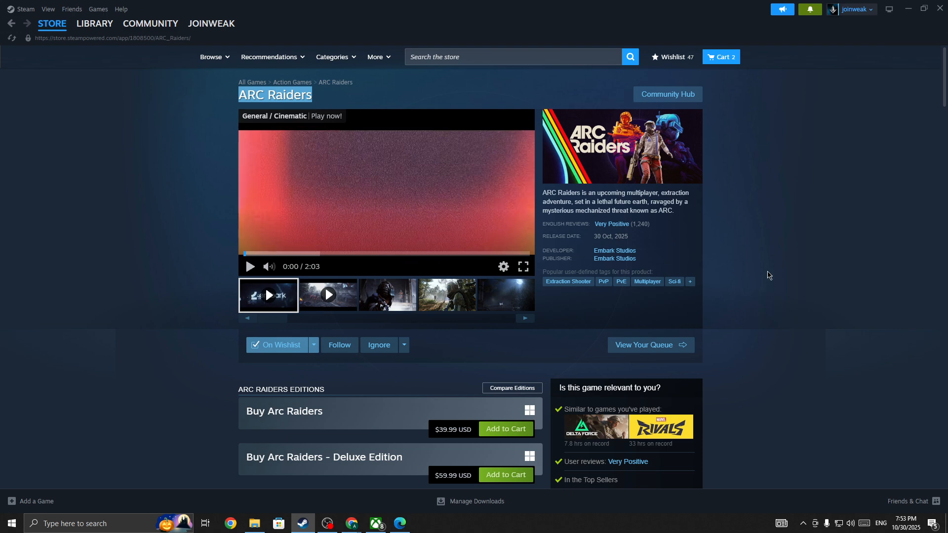
pyautogui.moveTo(147, 389)
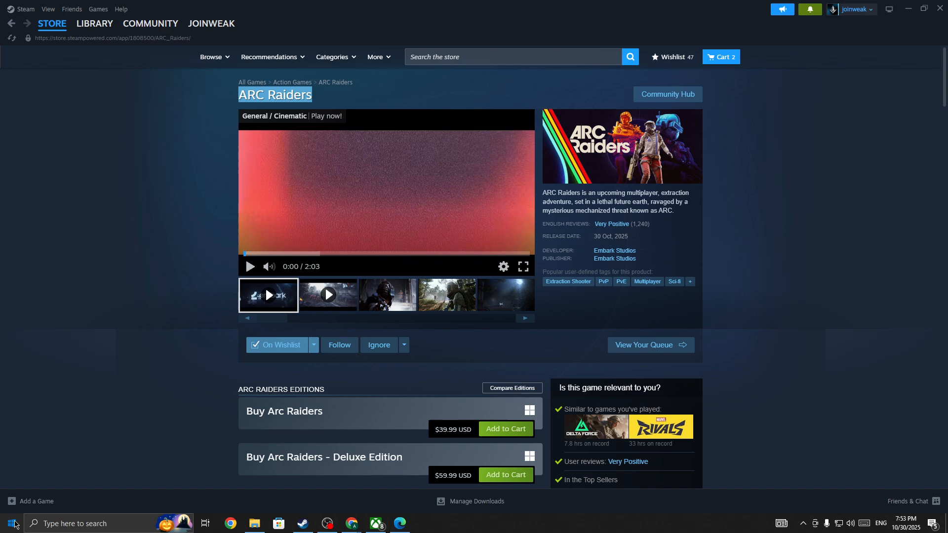
# Look over the store page's trailer, reviews and editions, then go to the desktop
pyautogui.click(9, 524)
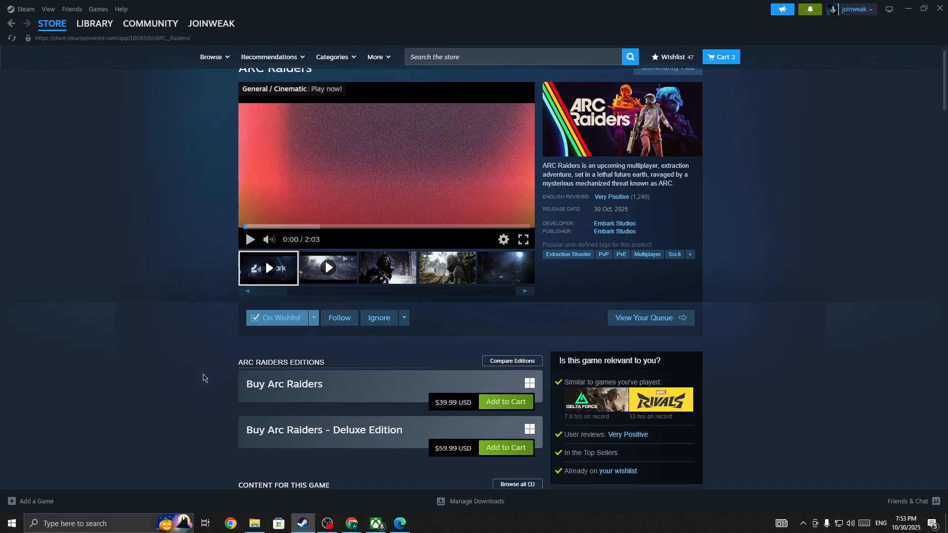
pyautogui.scroll(-3)
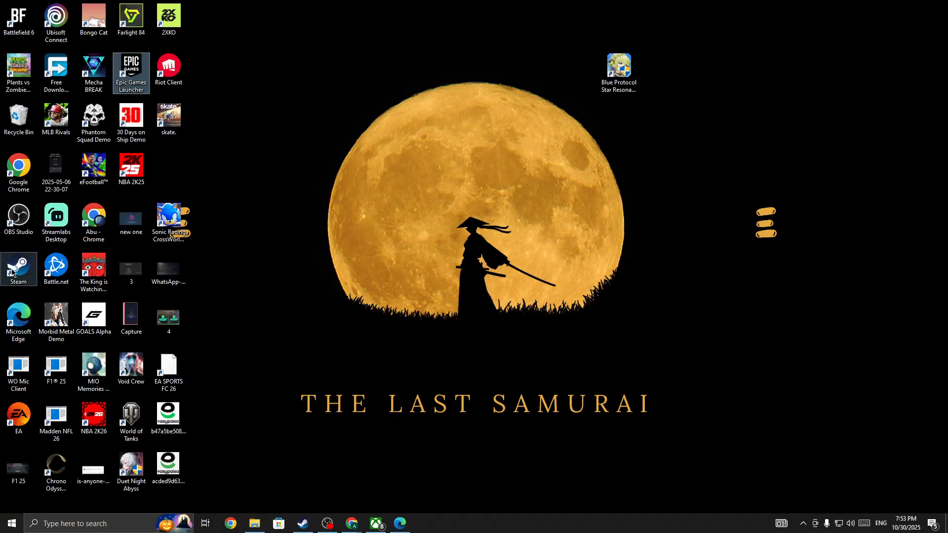
pyautogui.rightClick(18, 269)
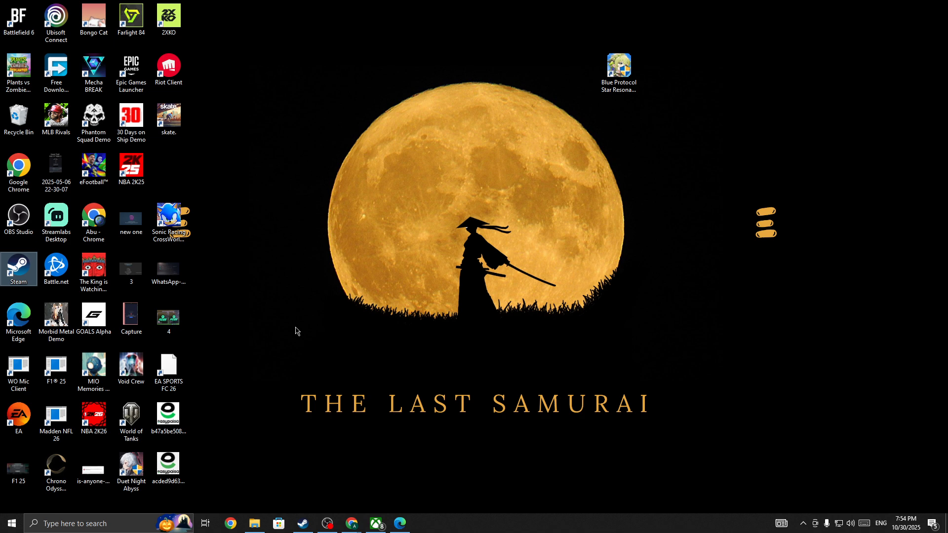
pyautogui.click(131, 72)
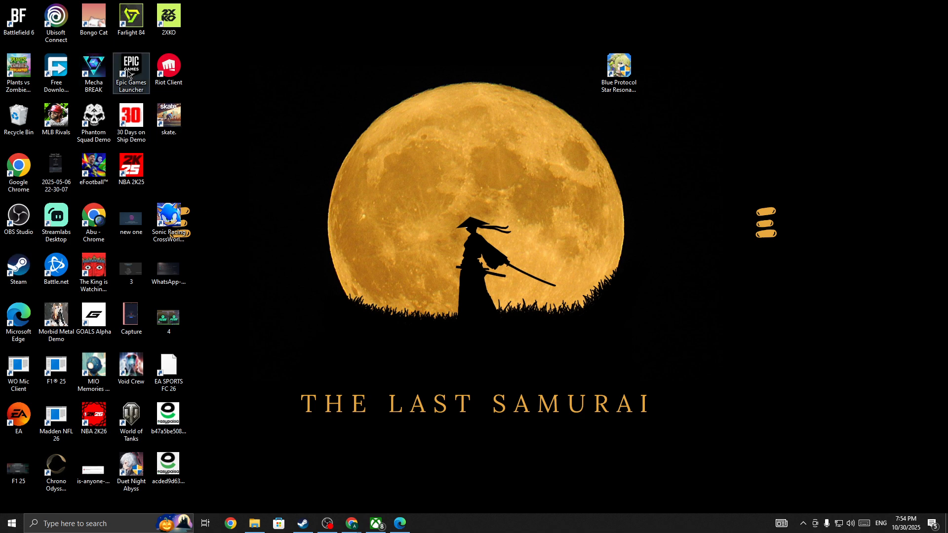
pyautogui.rightClick(130, 72)
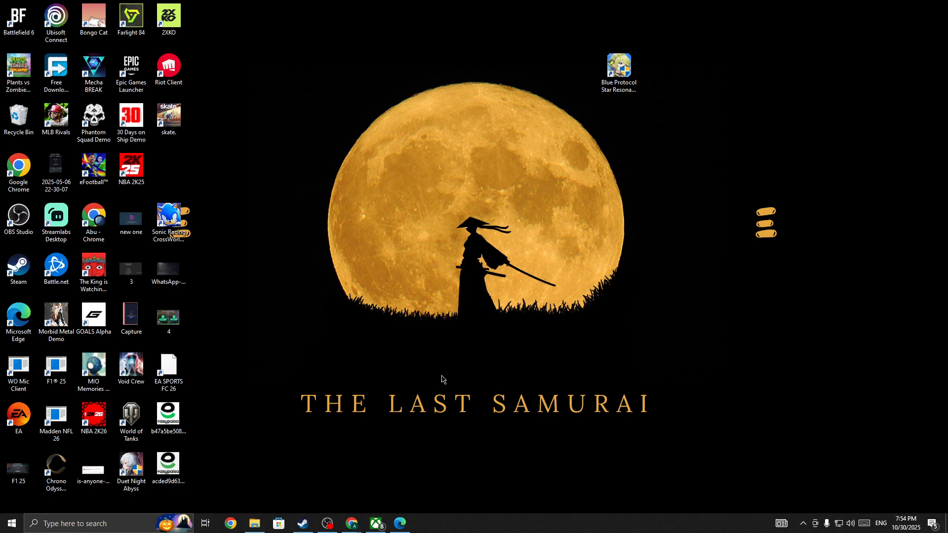
# Restore Steam from the taskbar and show the Library home with its collections area
pyautogui.click(302, 523)
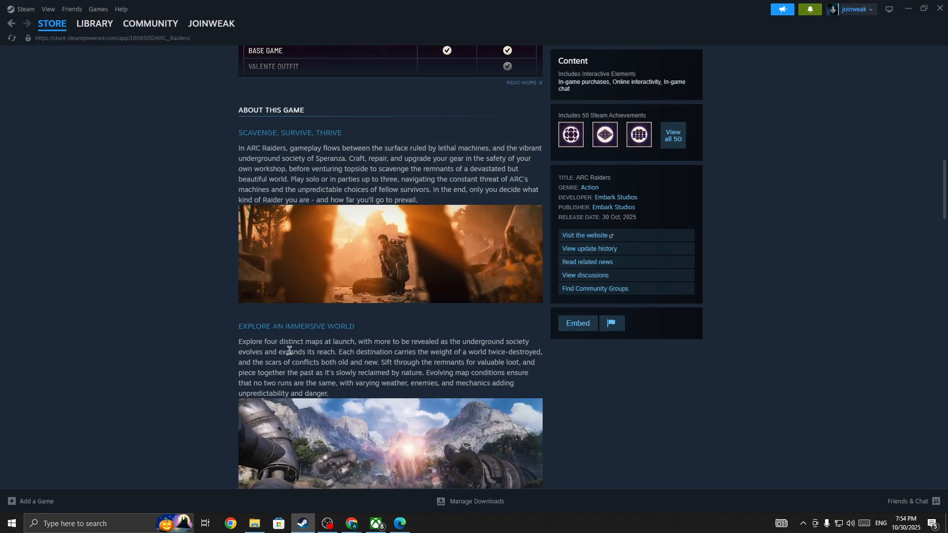
pyautogui.click(95, 23)
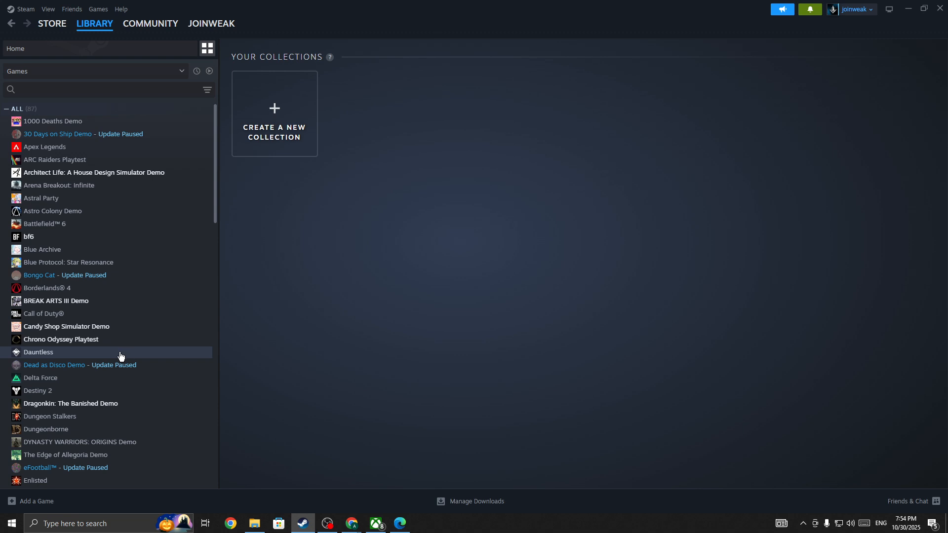
pyautogui.rightClick(55, 159)
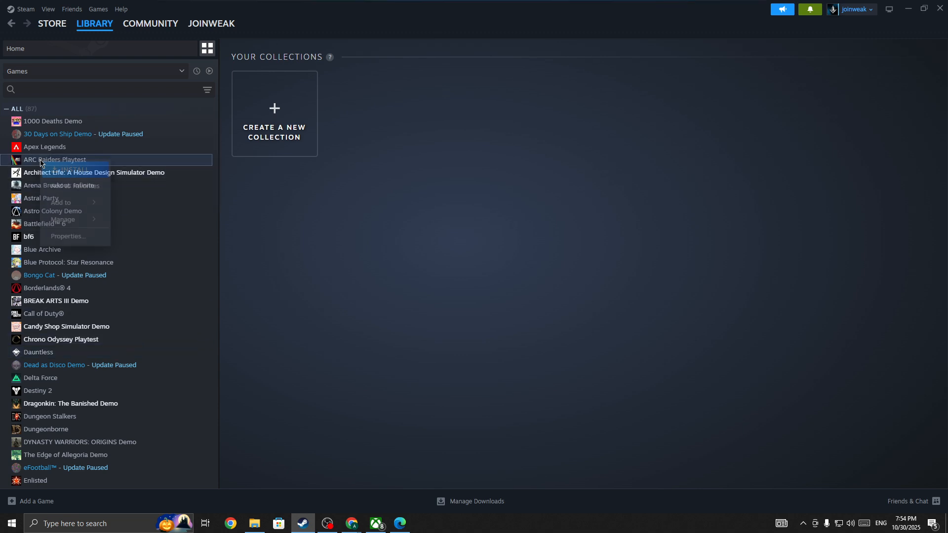
pyautogui.click(69, 238)
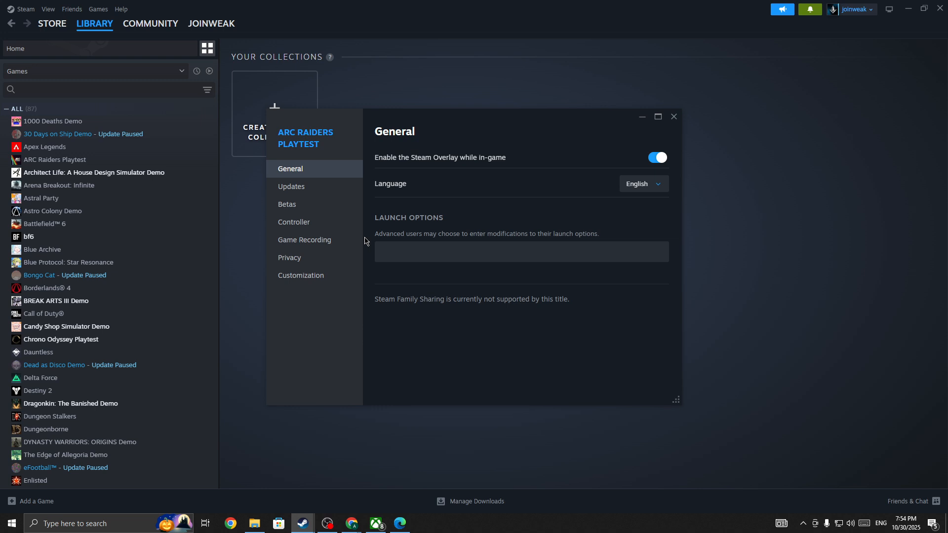
pyautogui.moveTo(632, 341)
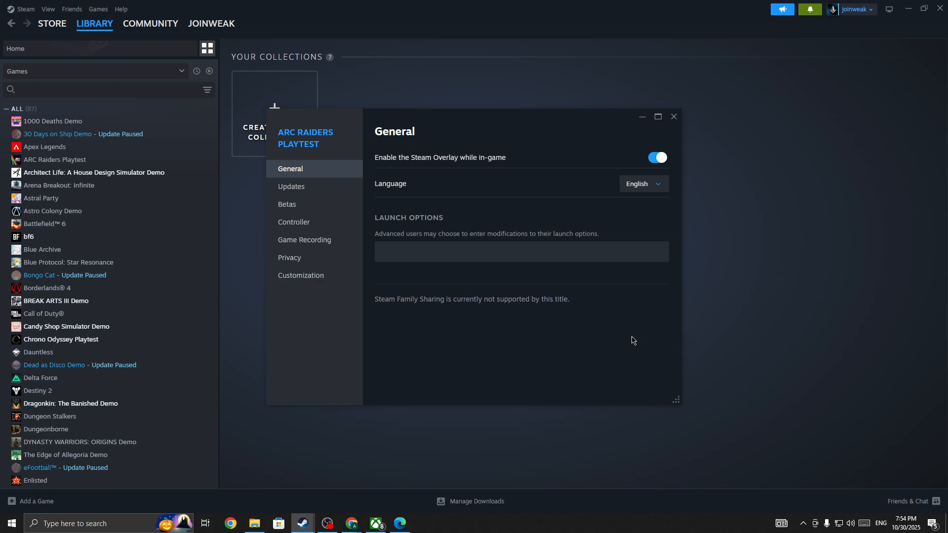
pyautogui.moveTo(645, 325)
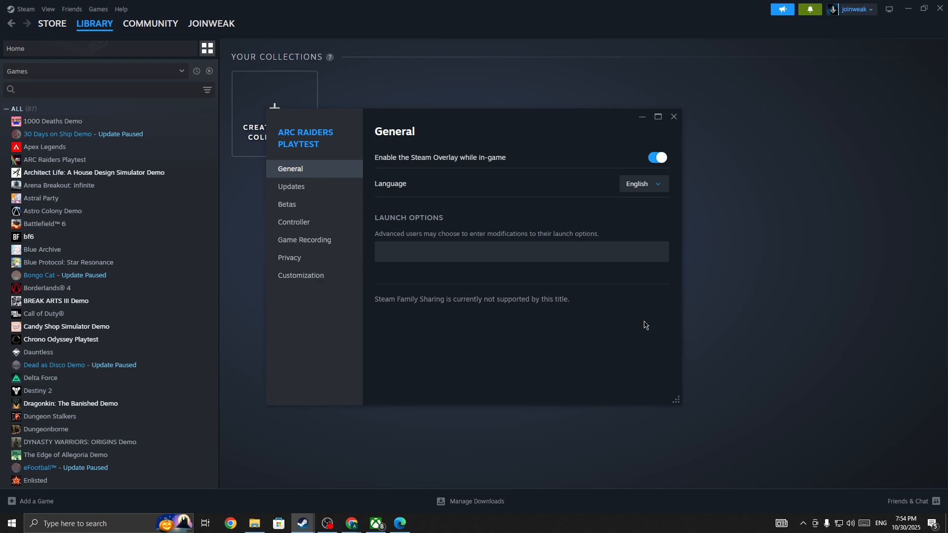
pyautogui.moveTo(642, 325)
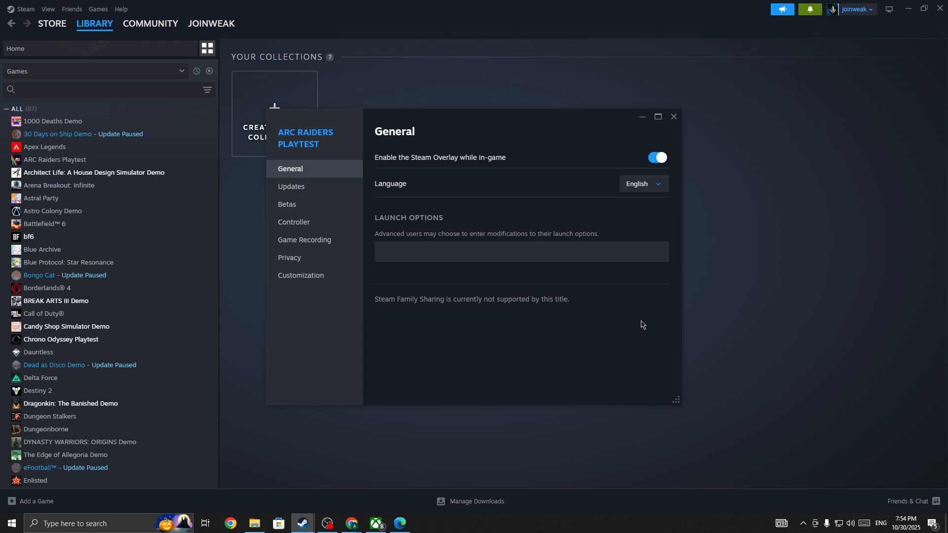
pyautogui.moveTo(661, 201)
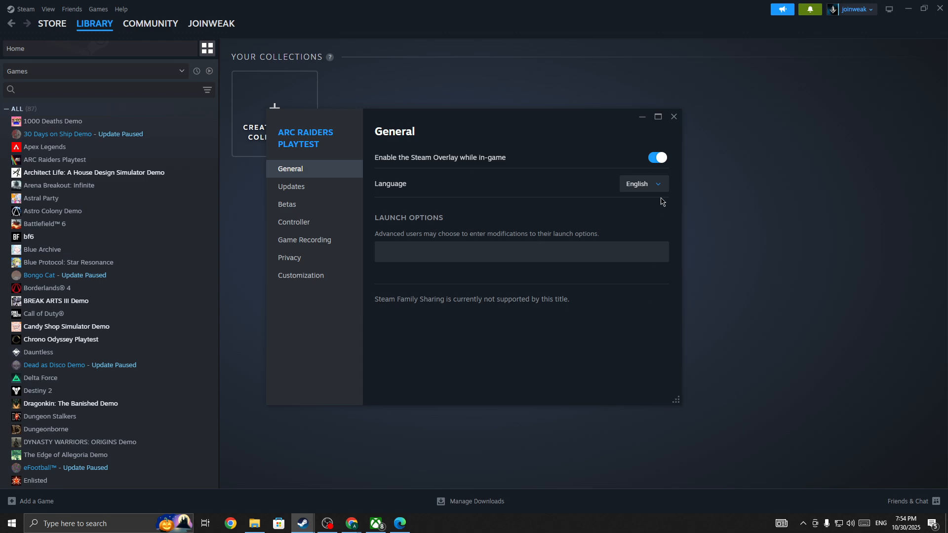
pyautogui.moveTo(673, 116)
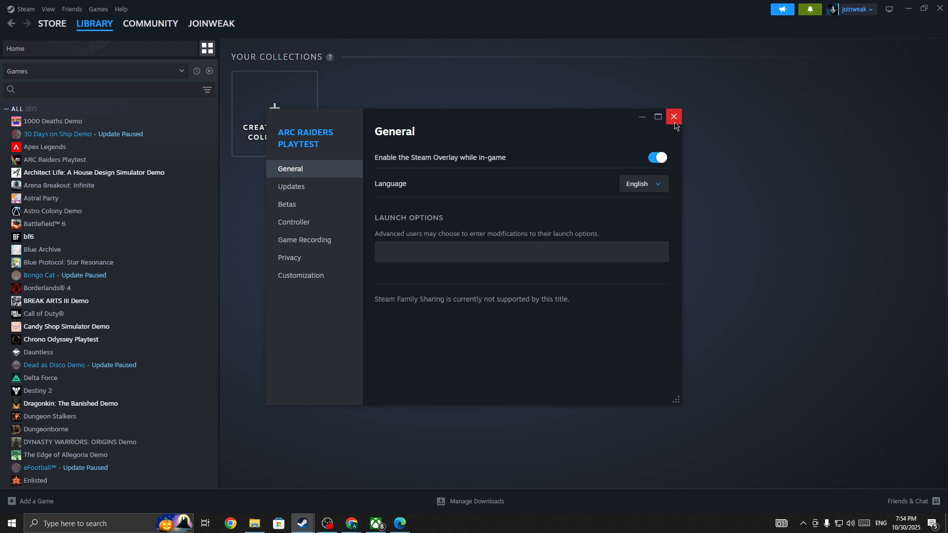
pyautogui.click(673, 117)
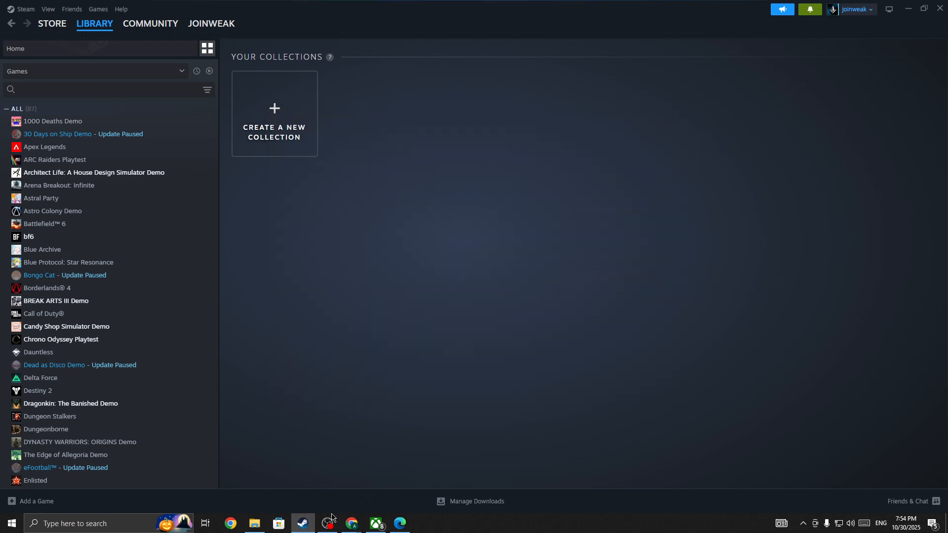